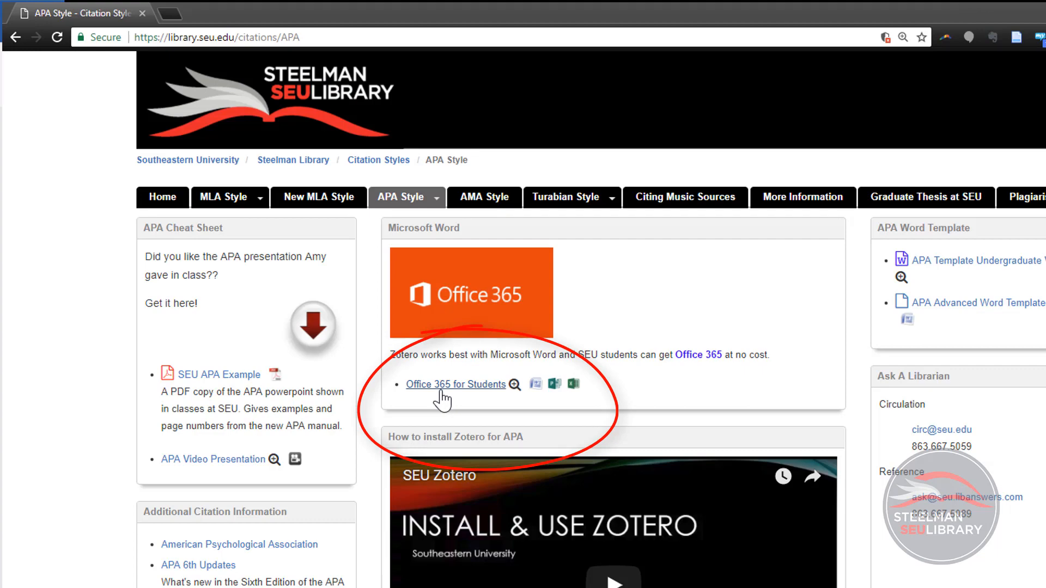
Reach Microsoft's free Office 365 for Students offer from the library's APA guide
left_click(455, 384)
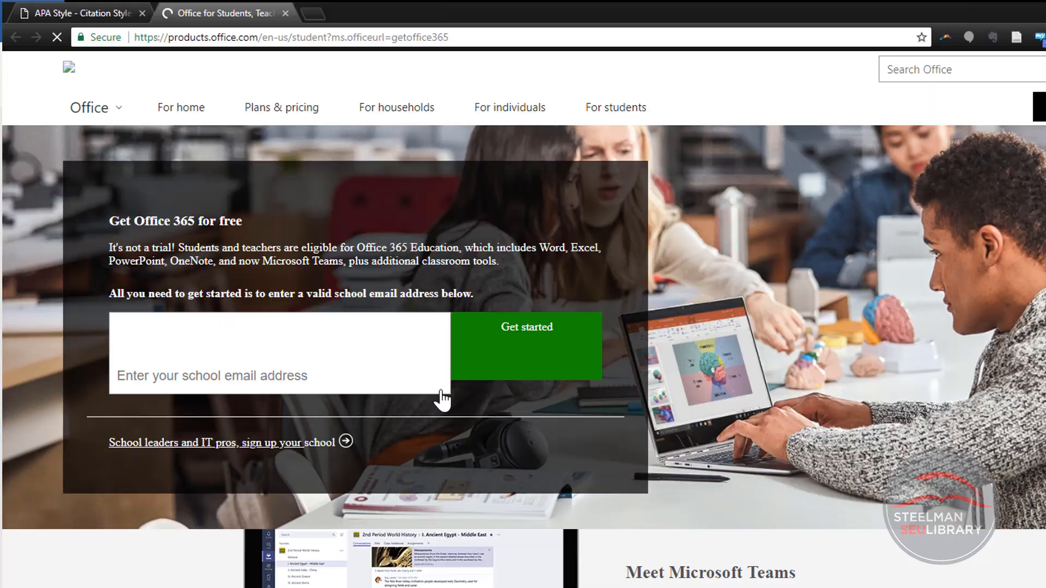
left_click(80, 12)
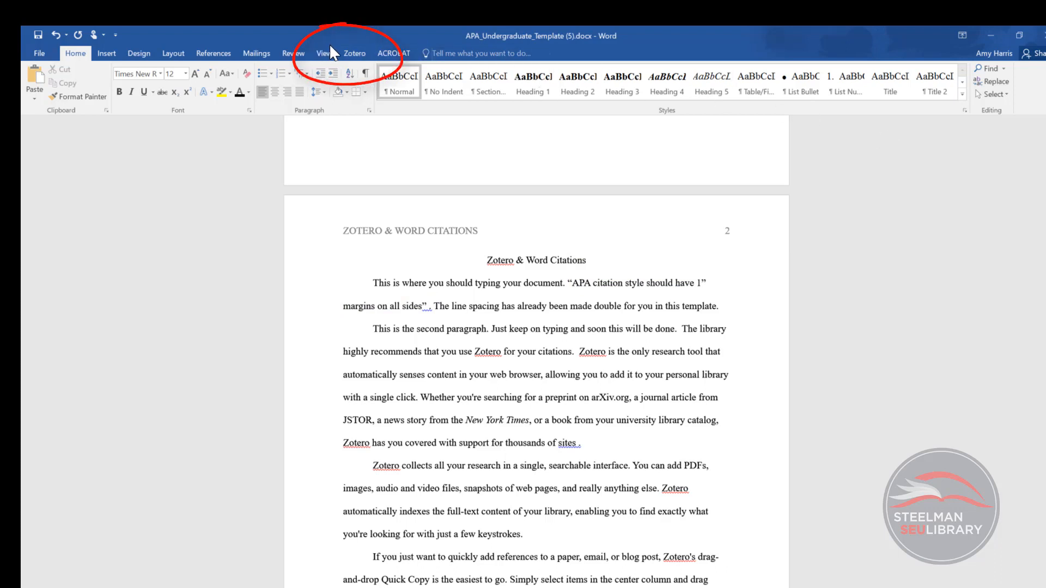
In Zotero Document Preferences, choose American Psychological Association 6th edition and confirm
left_click(355, 54)
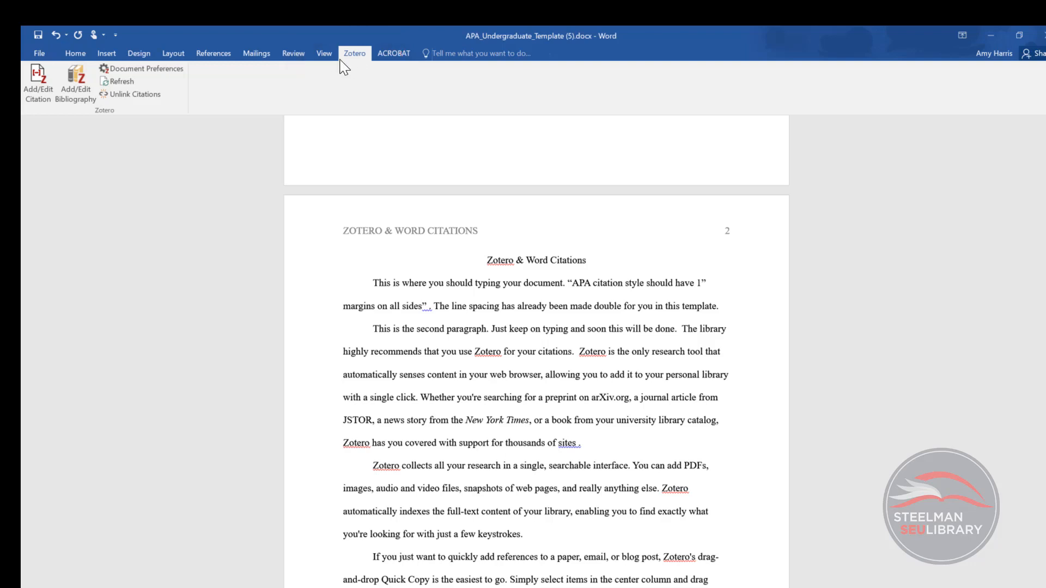
mouse_move(26, 125)
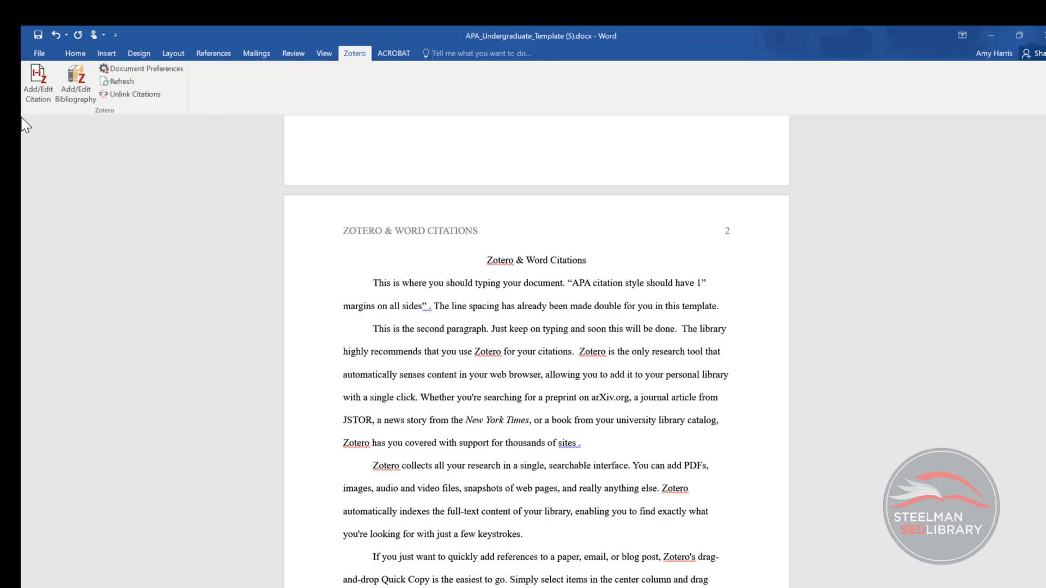
left_click(140, 68)
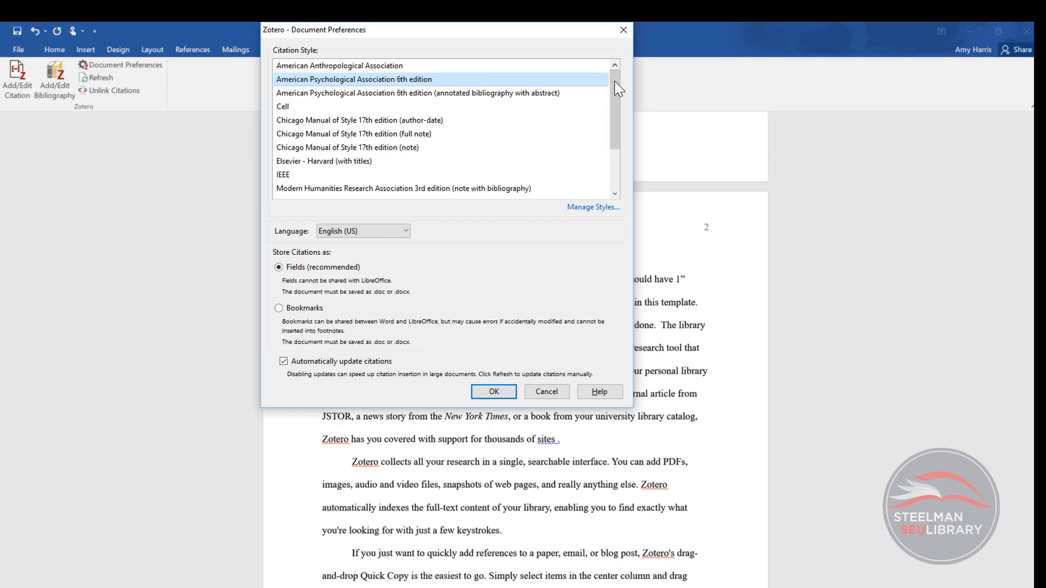
mouse_move(528, 348)
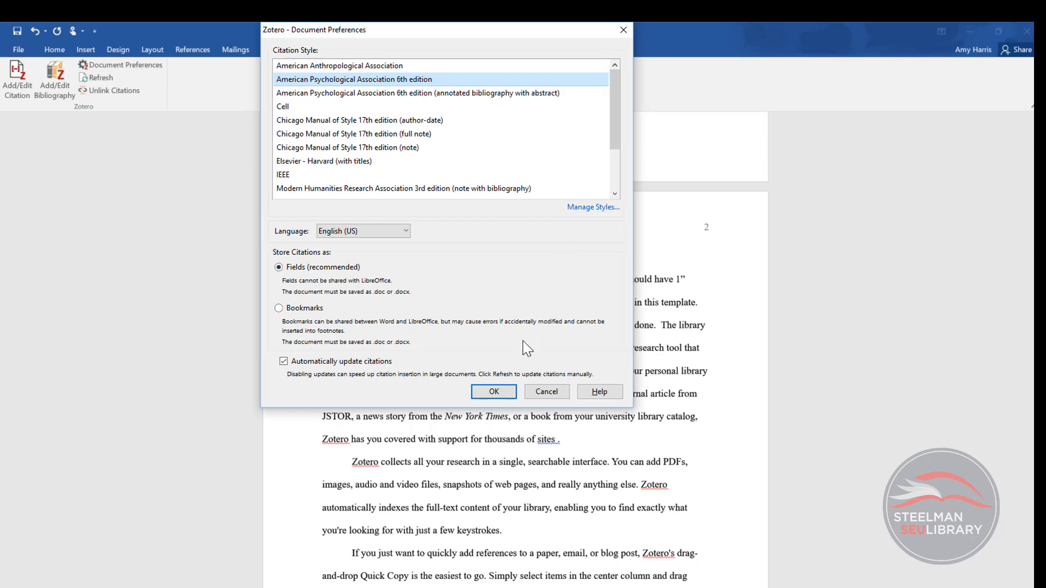
left_click(494, 392)
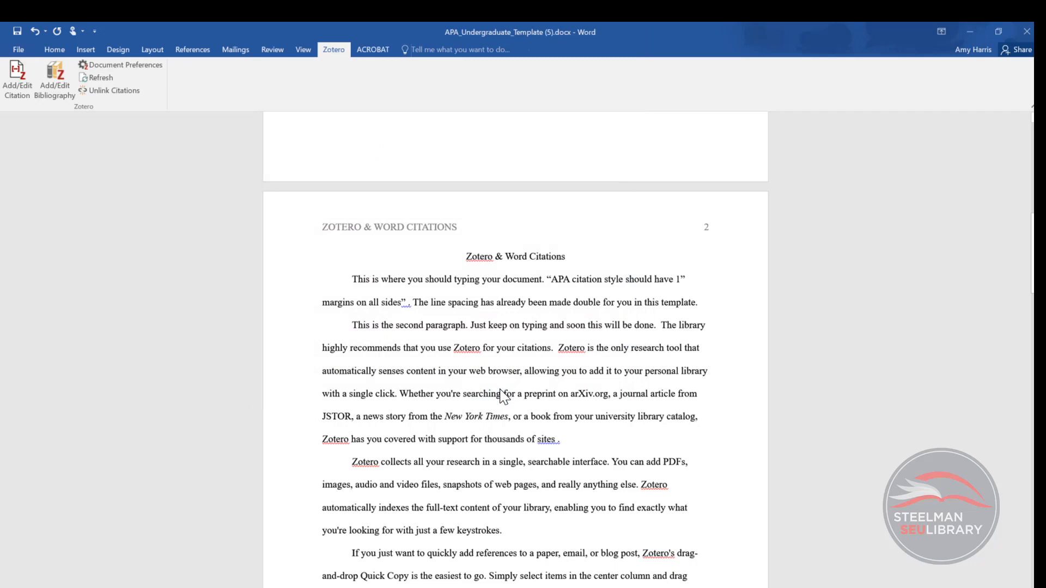
Insert a Zotero citation to Benda et al. (2010) with page 97 after the margins quotation
left_click(17, 77)
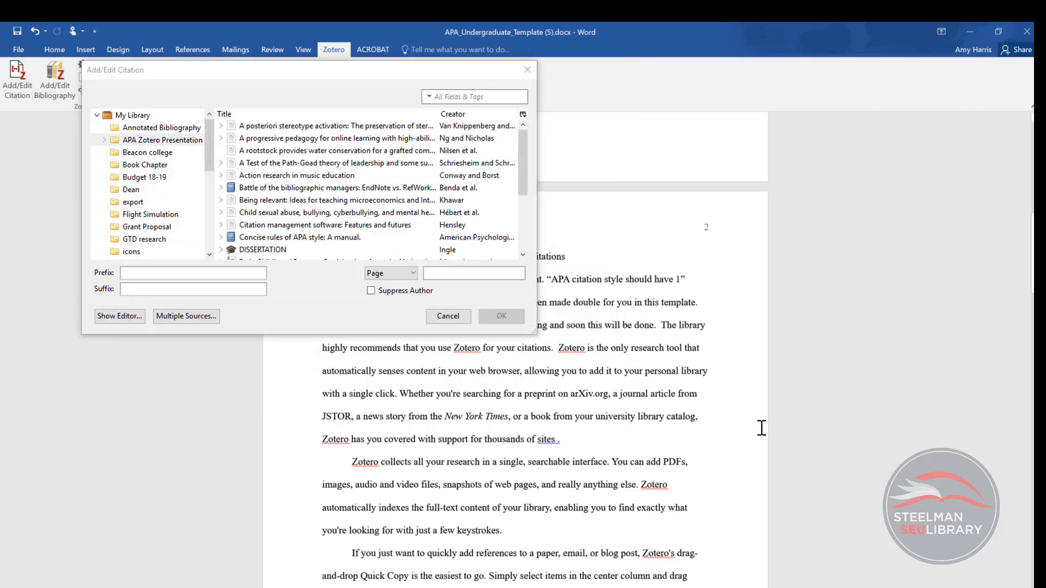
left_click(333, 187)
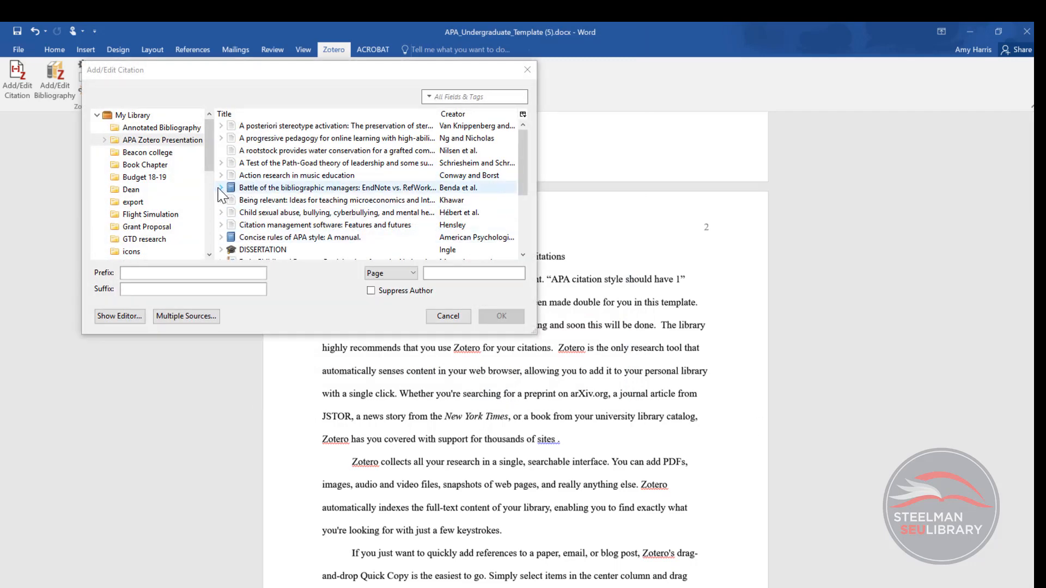
left_click(220, 188)
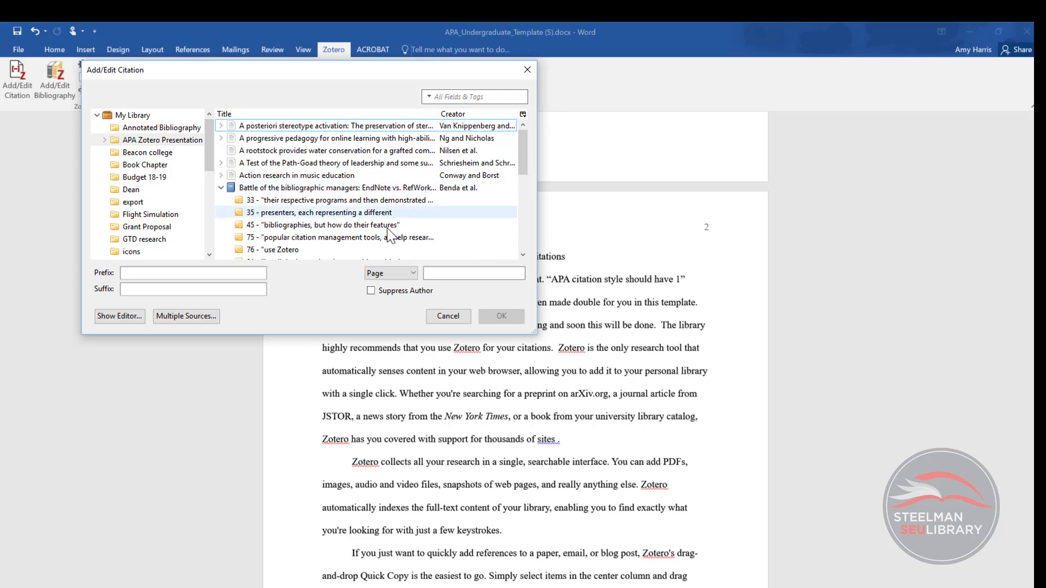
scroll("down", 3)
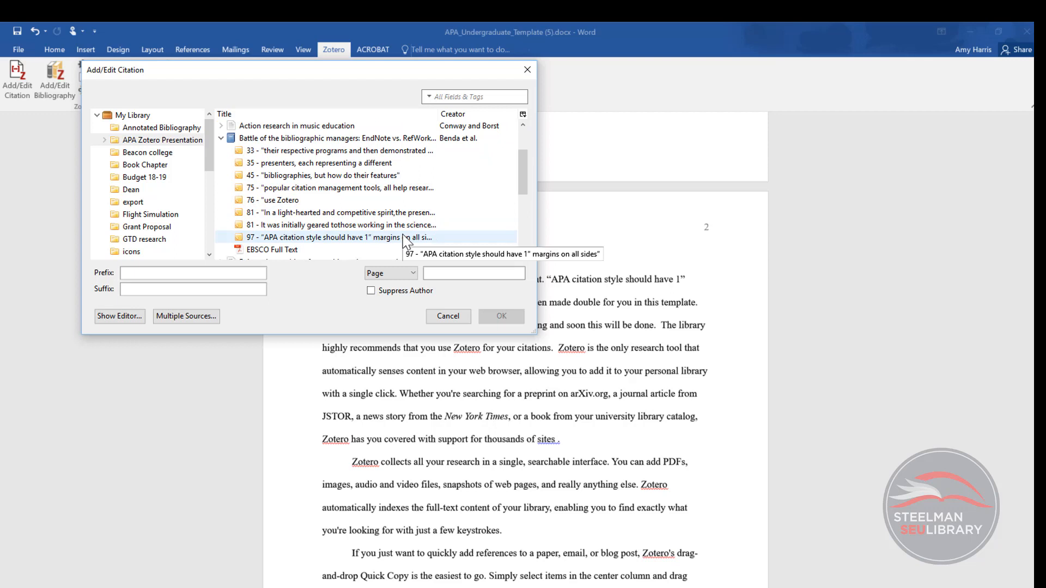
left_click(473, 273)
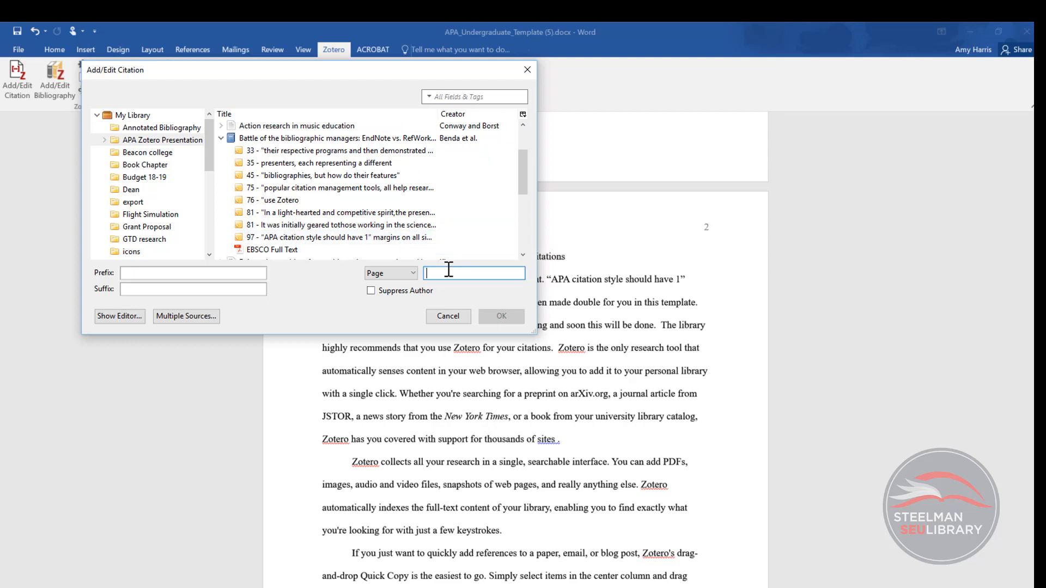
type("97")
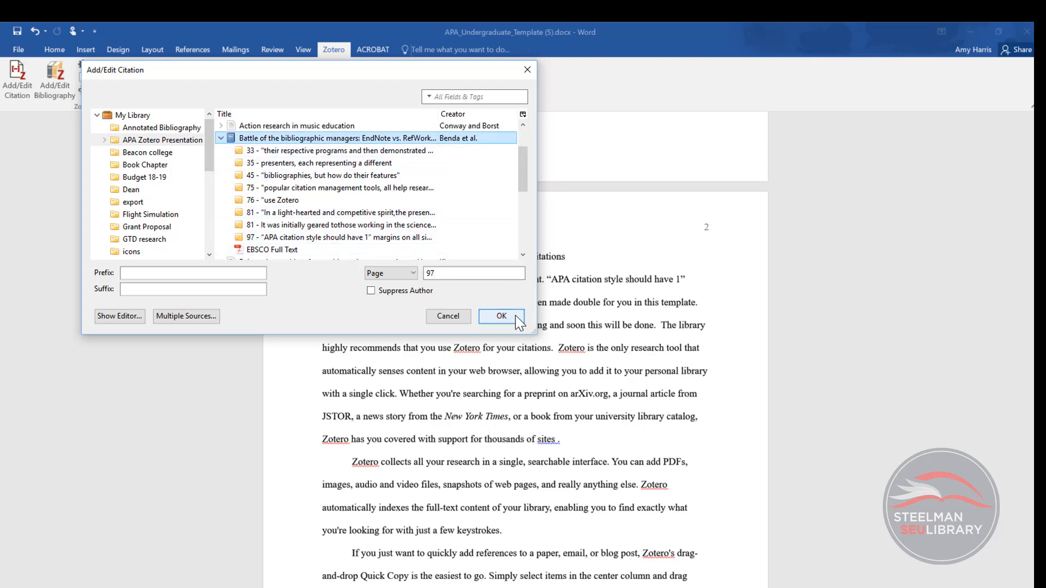
left_click(501, 315)
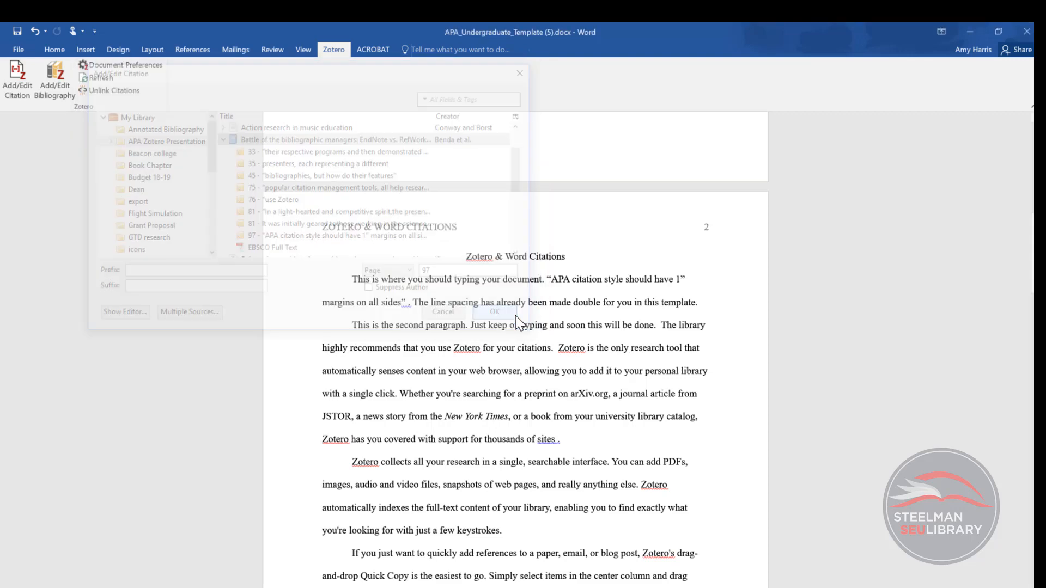
left_click(494, 311)
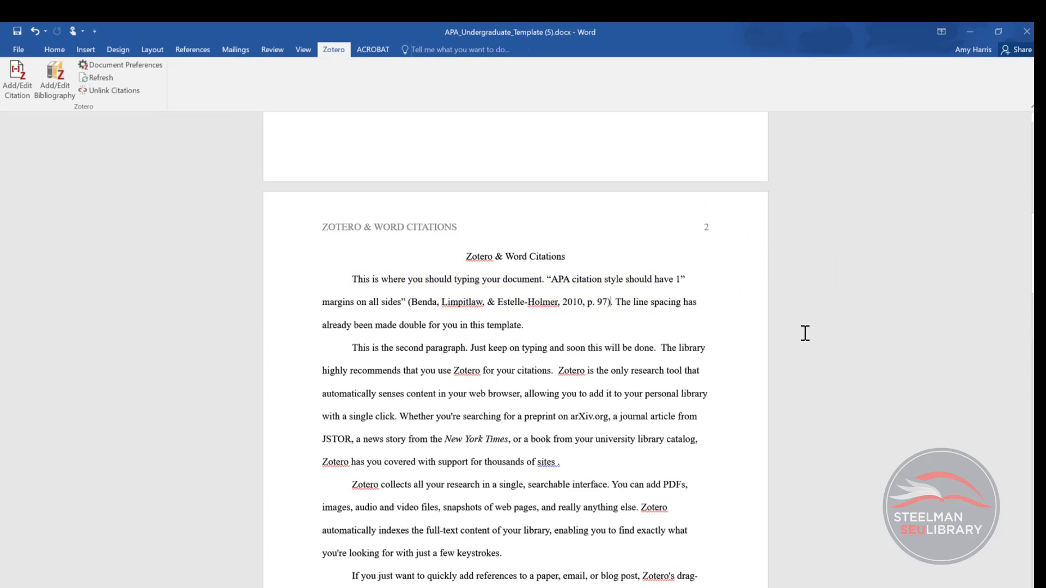
mouse_move(588, 486)
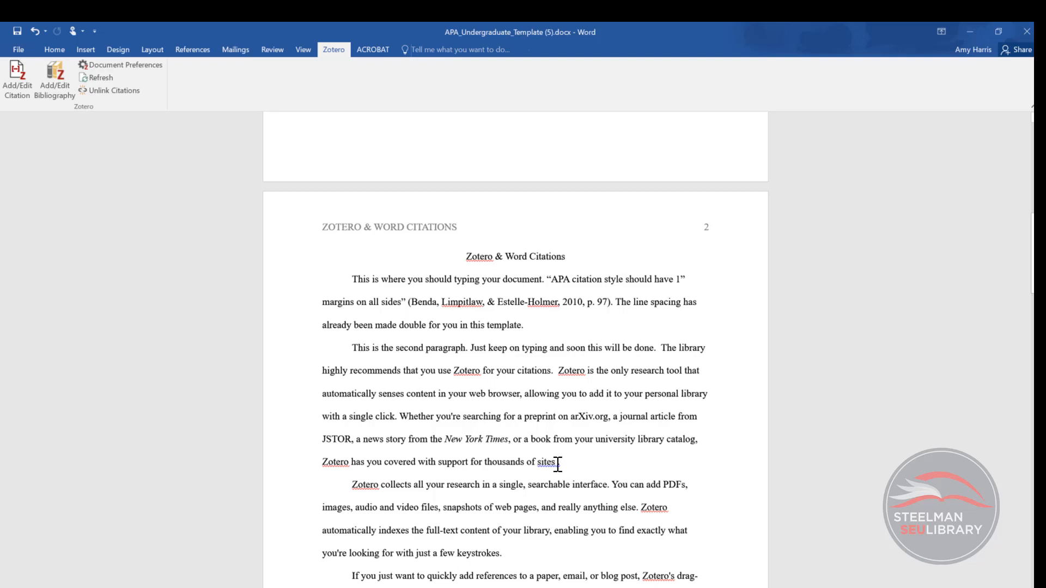
Insert one Multiple Sources citation combining Ng & Nicholas, Nilsen et al., and Van Knippenberg & Dijksterhuis
type(".")
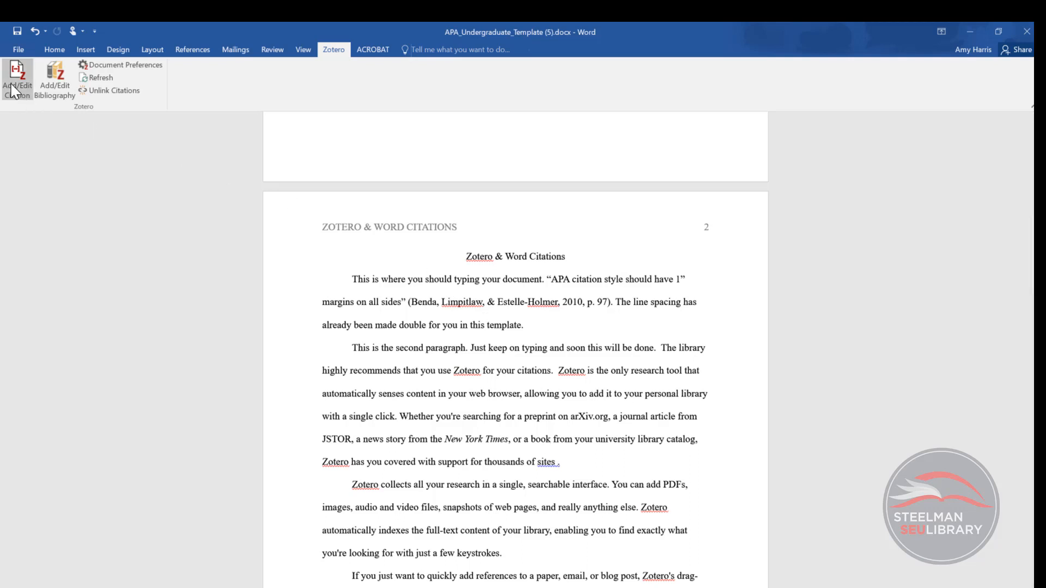
left_click(17, 78)
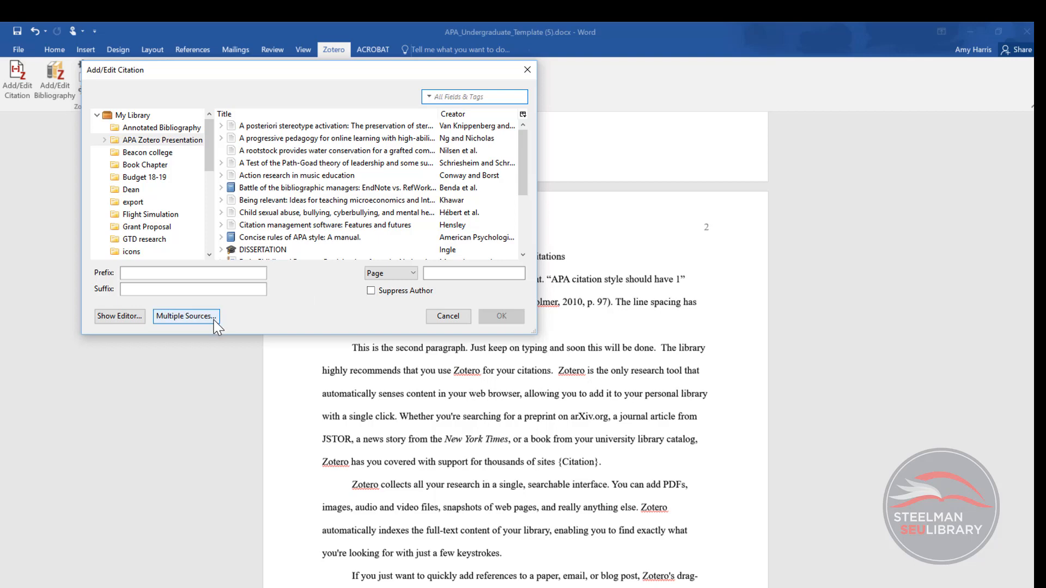
left_click(185, 315)
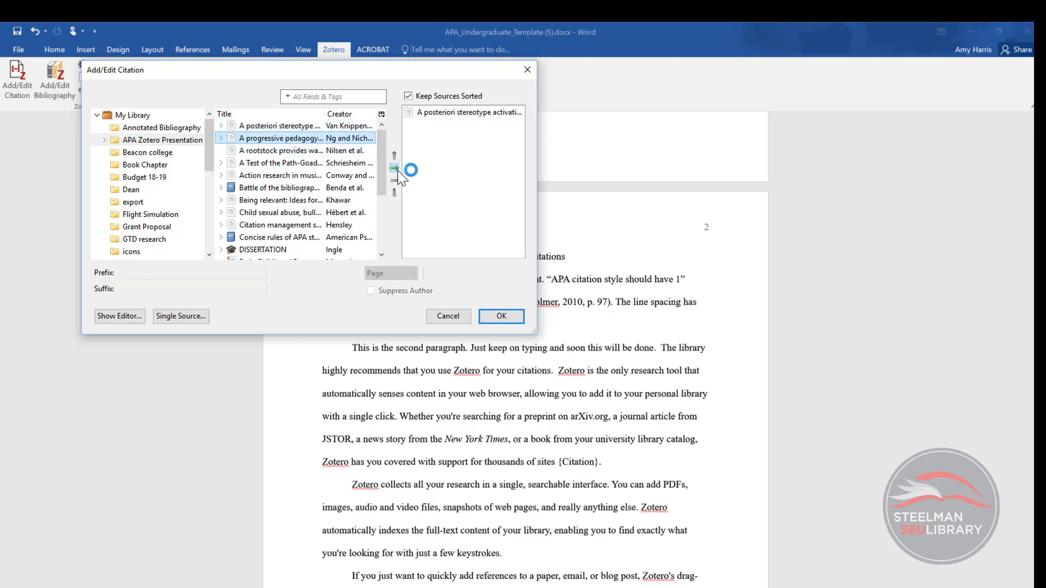
left_click(394, 167)
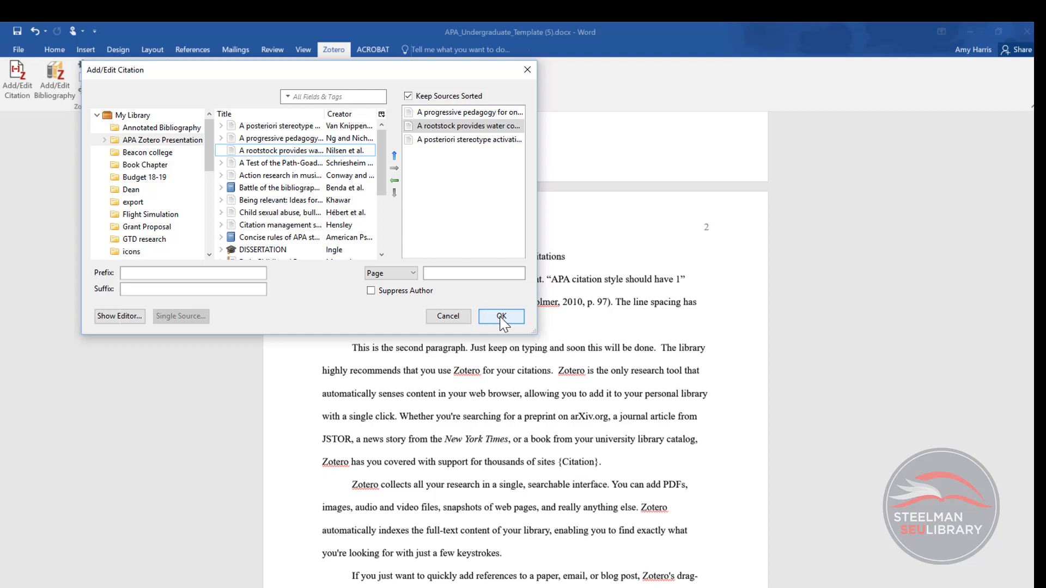
left_click(502, 315)
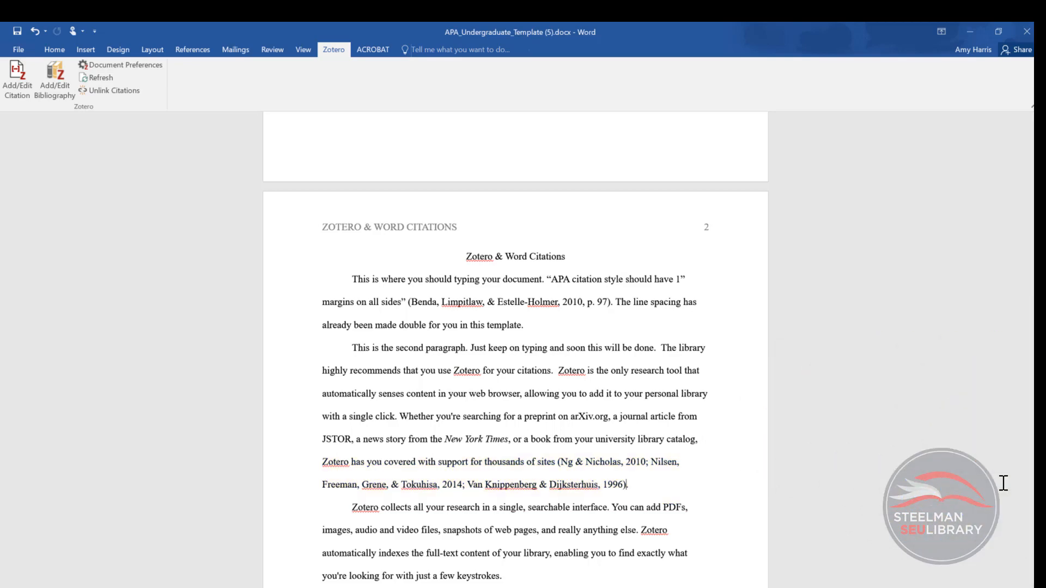
left_click(17, 80)
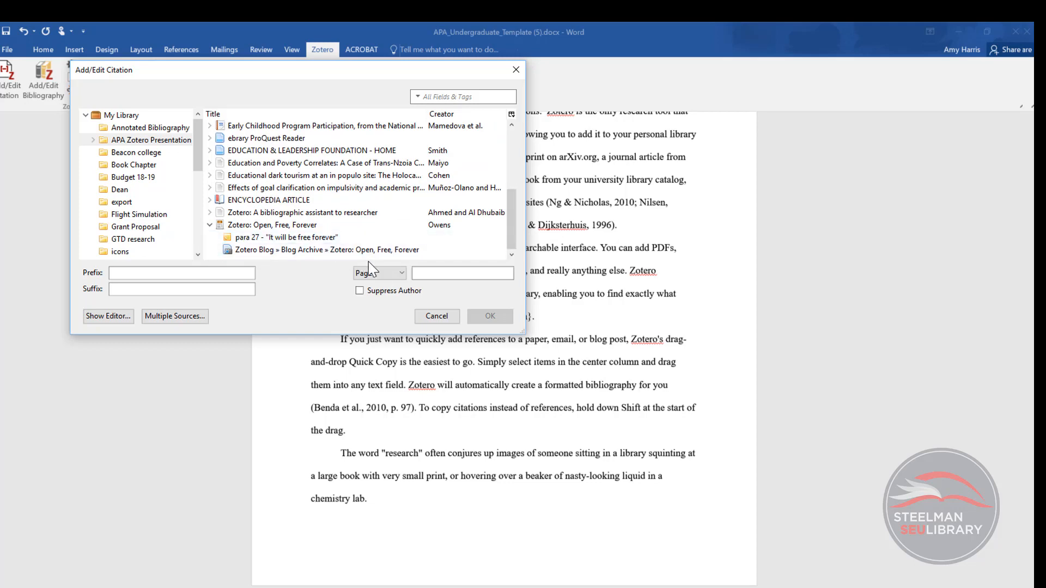
Cite Zotero: Open, Free, Forever with locator type Paragraph and number 27
left_click(378, 273)
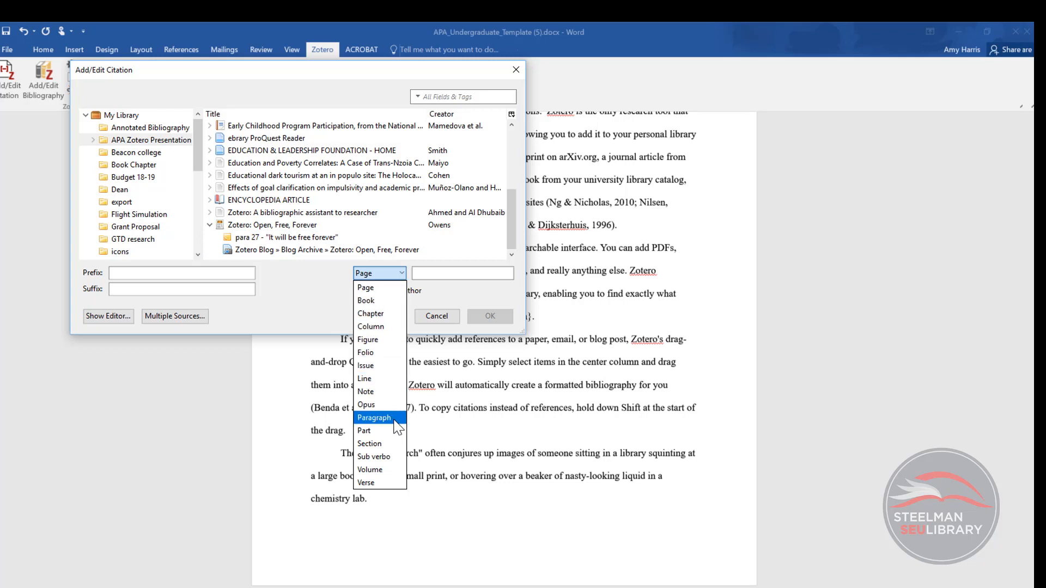
left_click(373, 418)
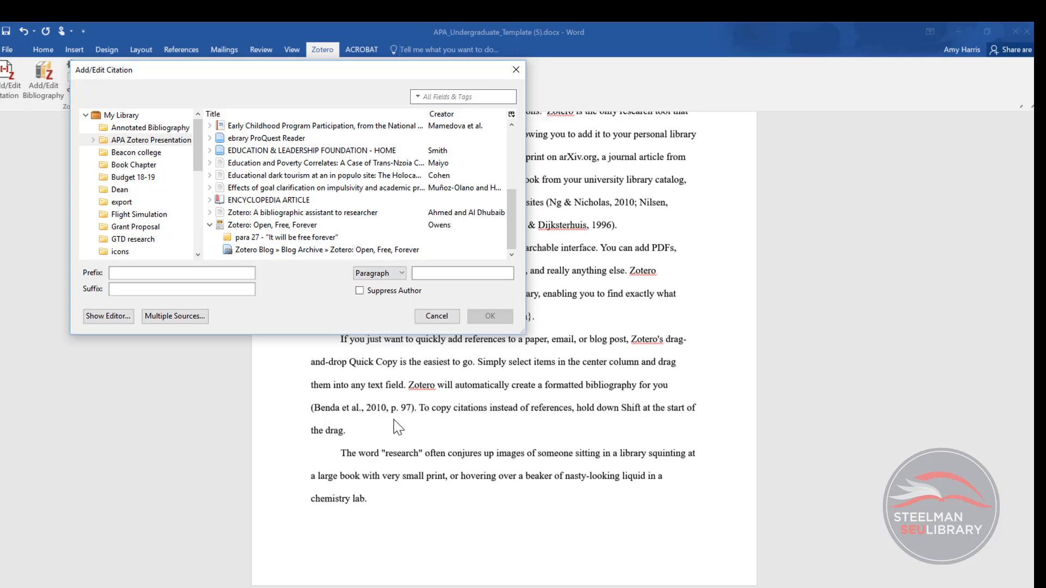
left_click(462, 273)
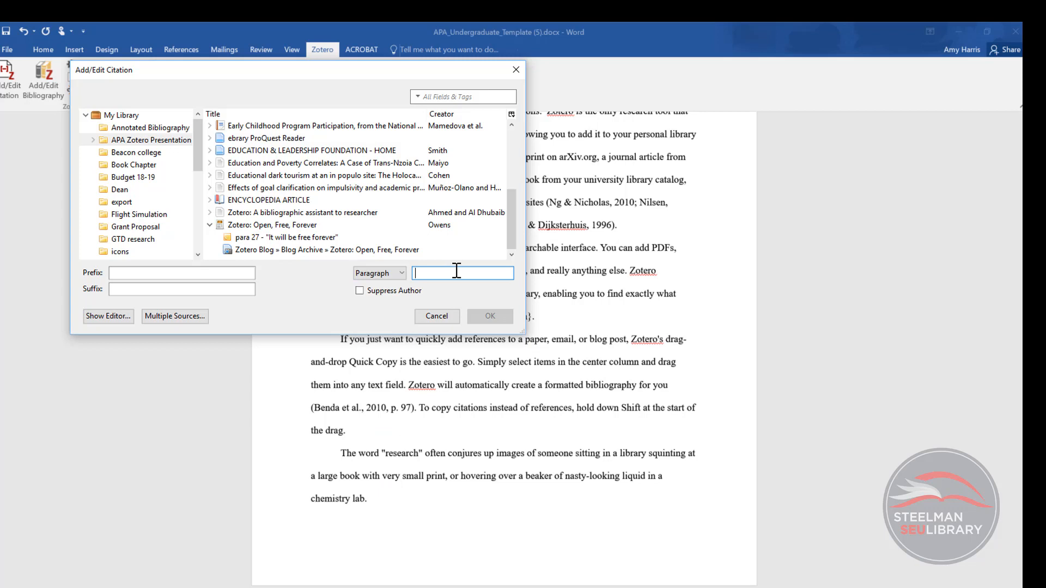
type("27")
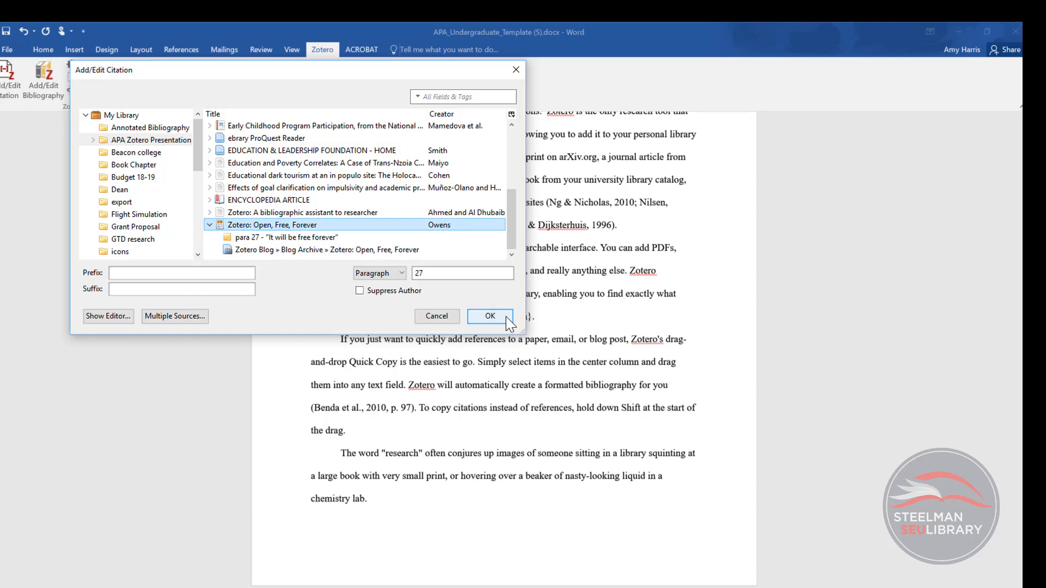
left_click(490, 316)
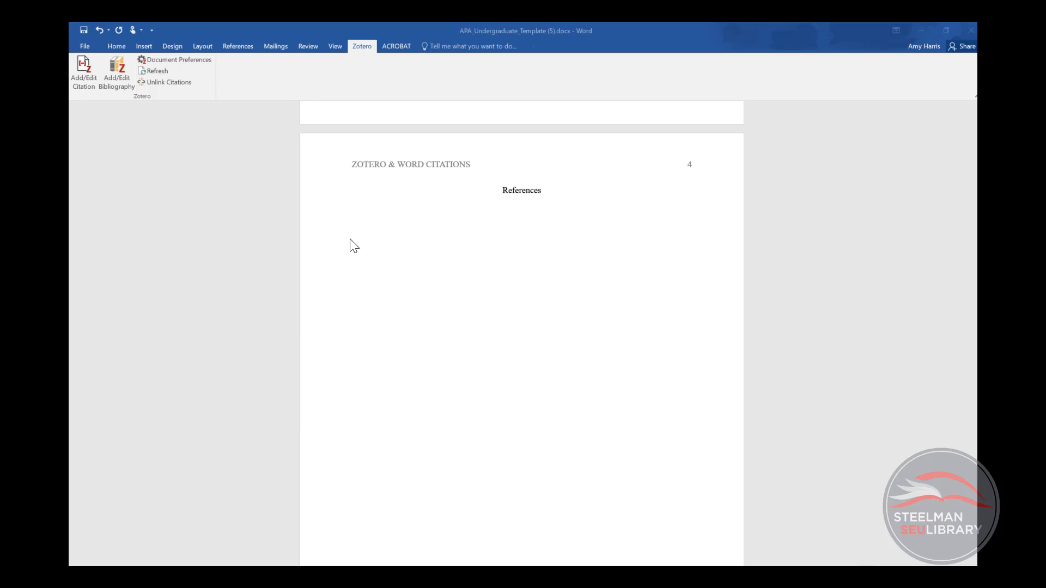
Generate the Zotero bibliography of the five cited sources below the References heading
left_click(351, 232)
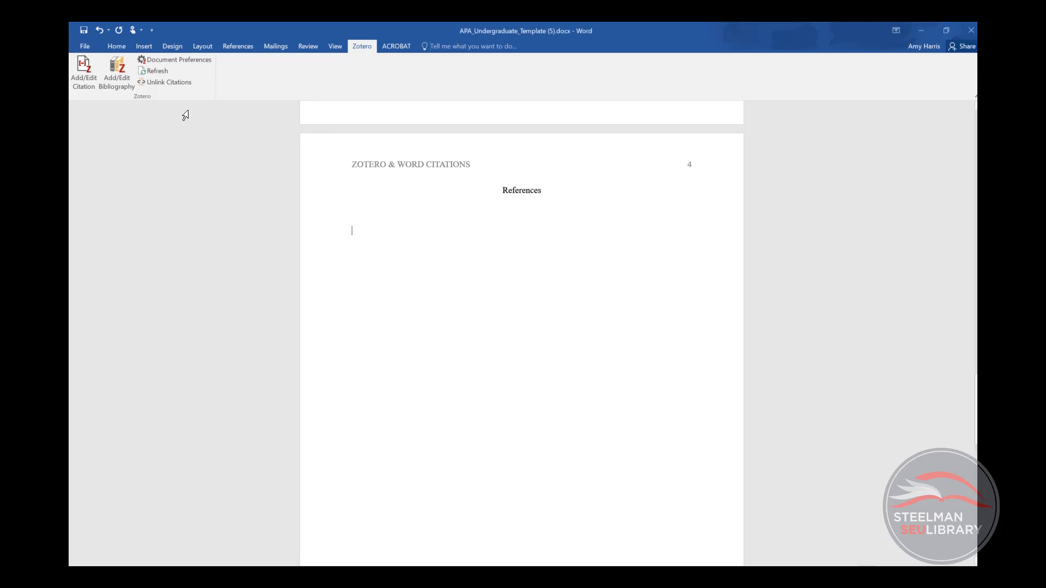
mouse_move(116, 74)
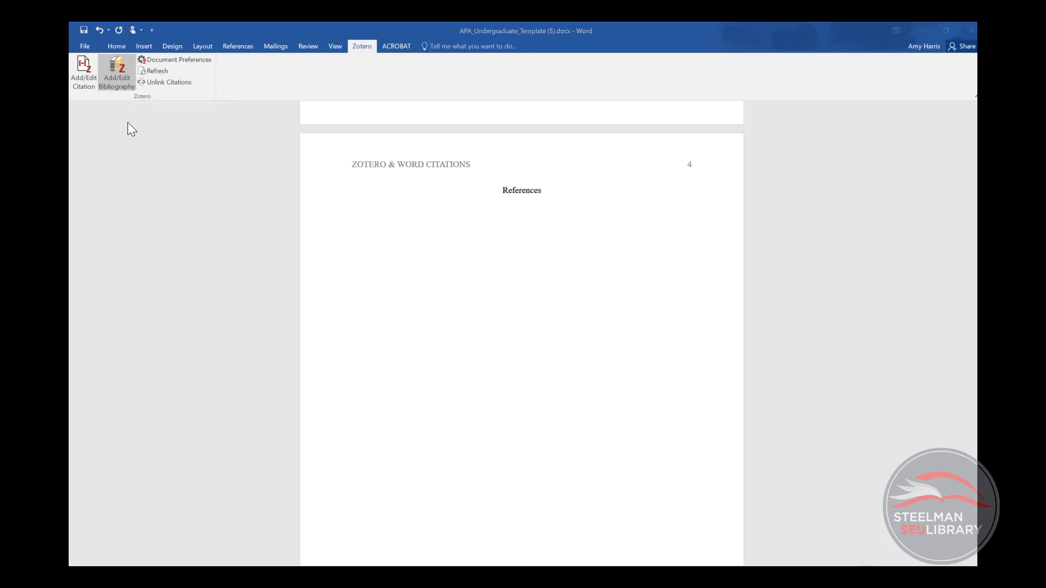
left_click(116, 74)
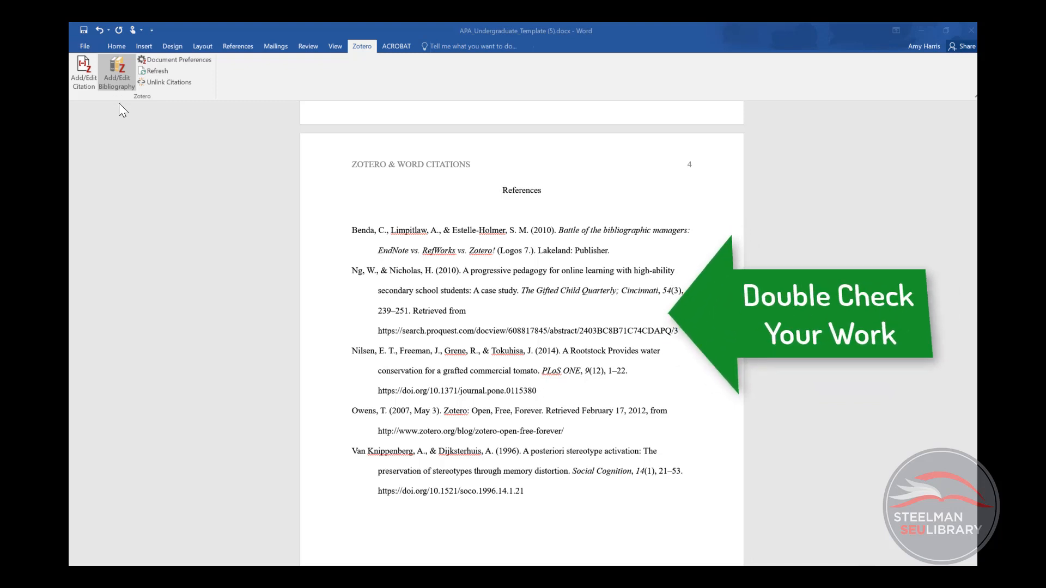
mouse_move(604, 363)
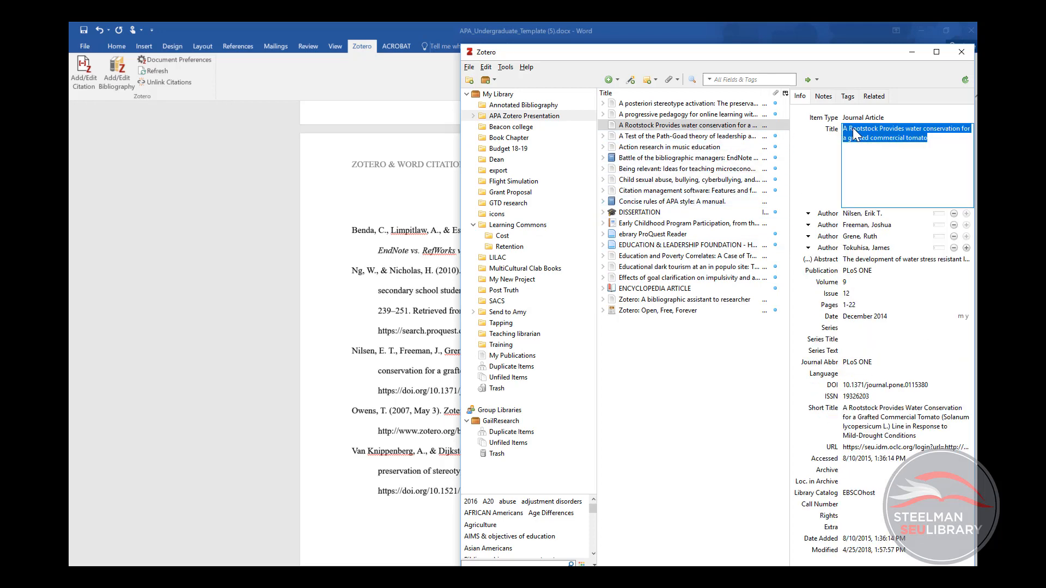
Correct the rootstock article title to sentence case in Zotero and refresh Word's references
left_click(867, 133)
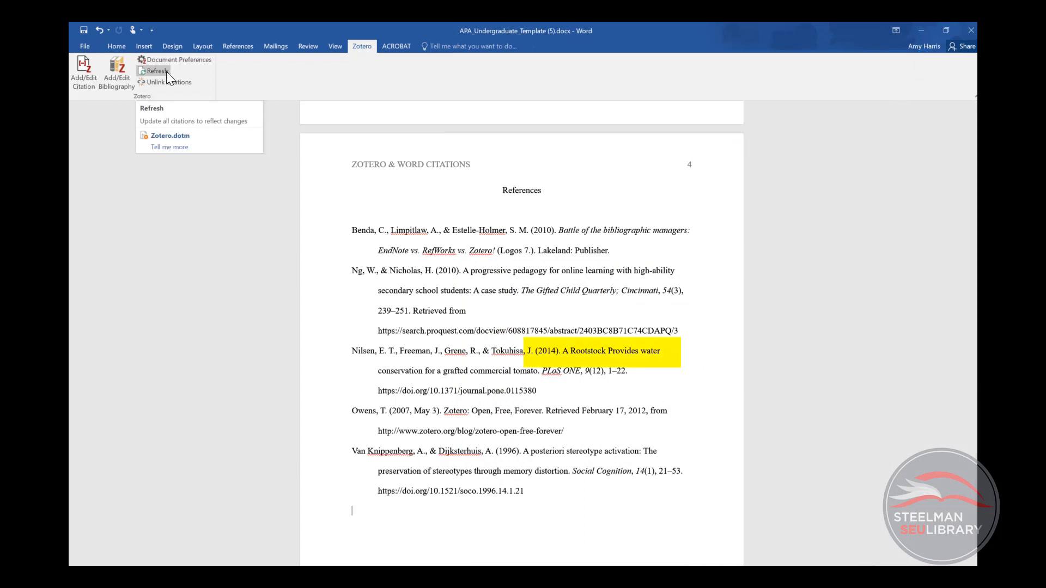
left_click(155, 71)
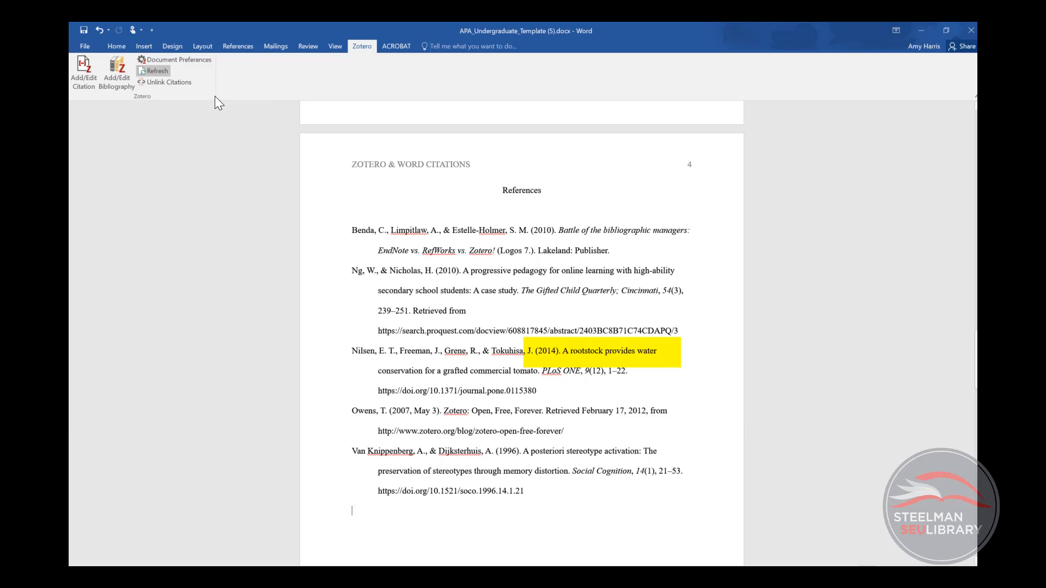